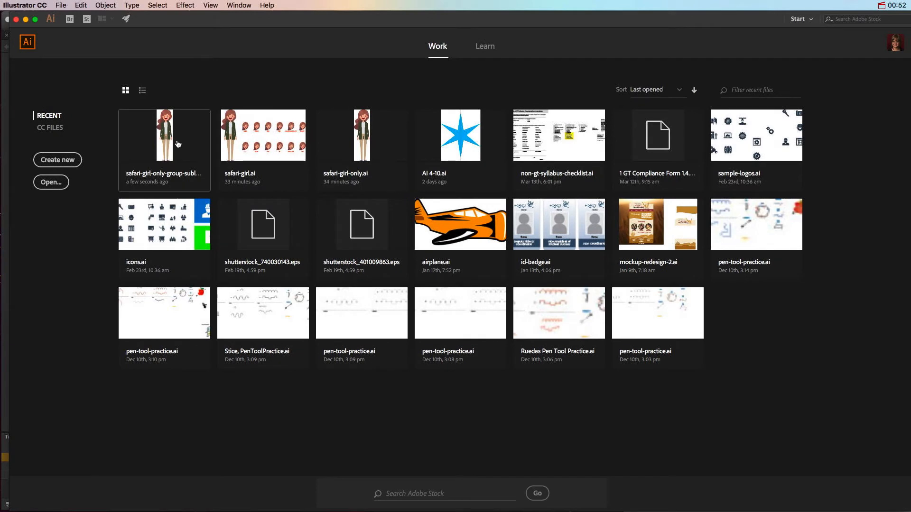
Open safari-girl-only-group-sublayers.ai from the Start screen's recent files.
{"action": "double_click", "coordinate": [164, 134]}
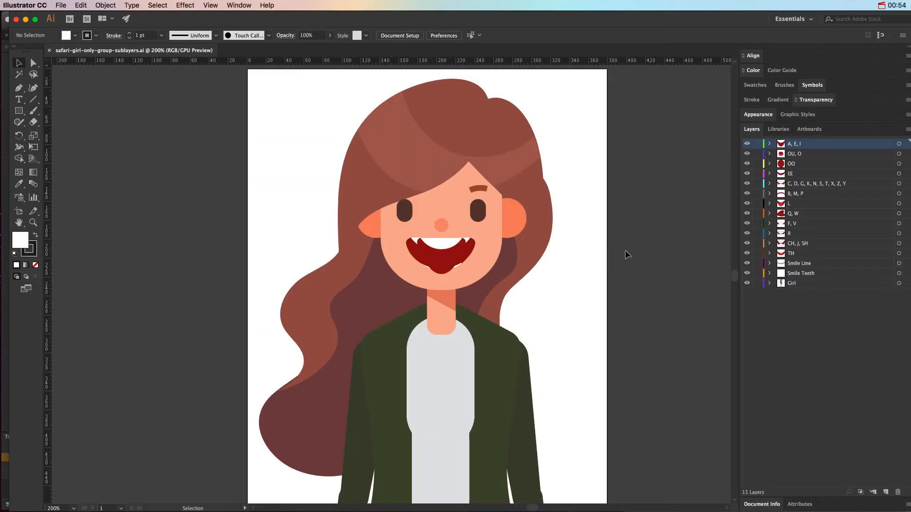
{"action": "mouse_move", "coordinate": [619, 263]}
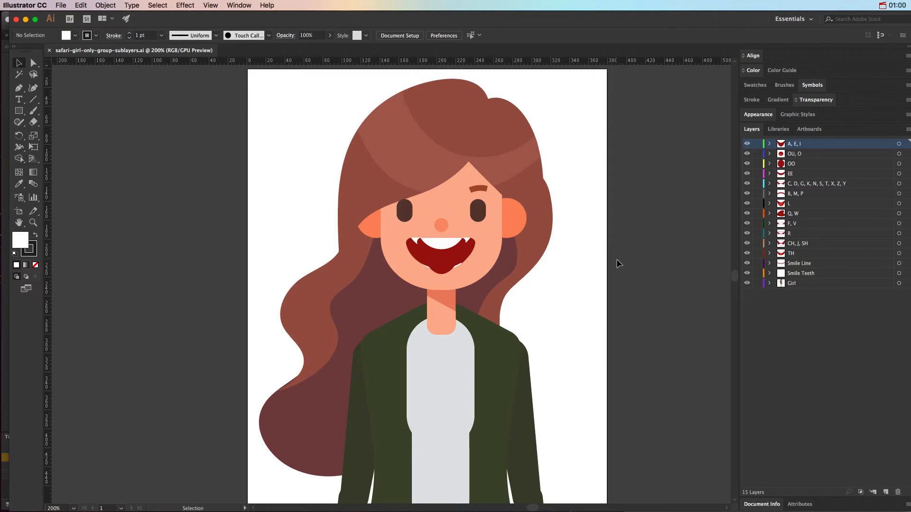
{"action": "mouse_move", "coordinate": [623, 246]}
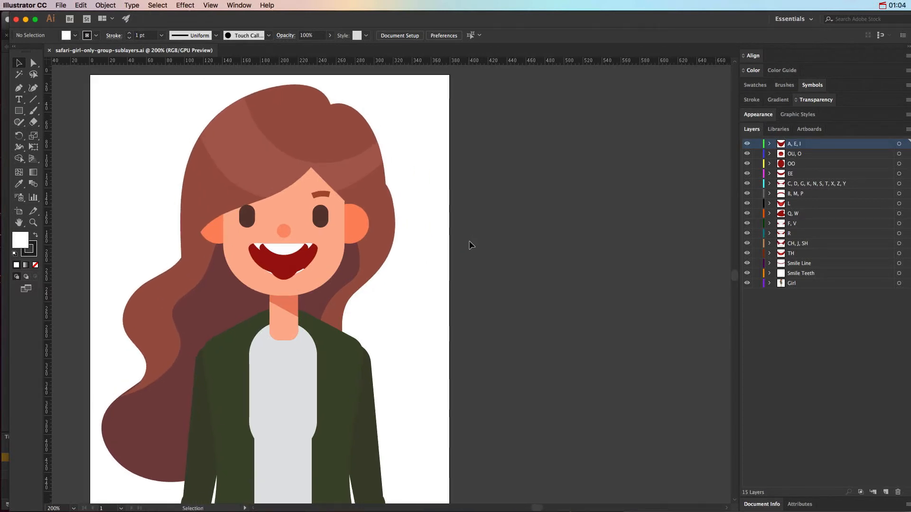
{"action": "mouse_move", "coordinate": [476, 256]}
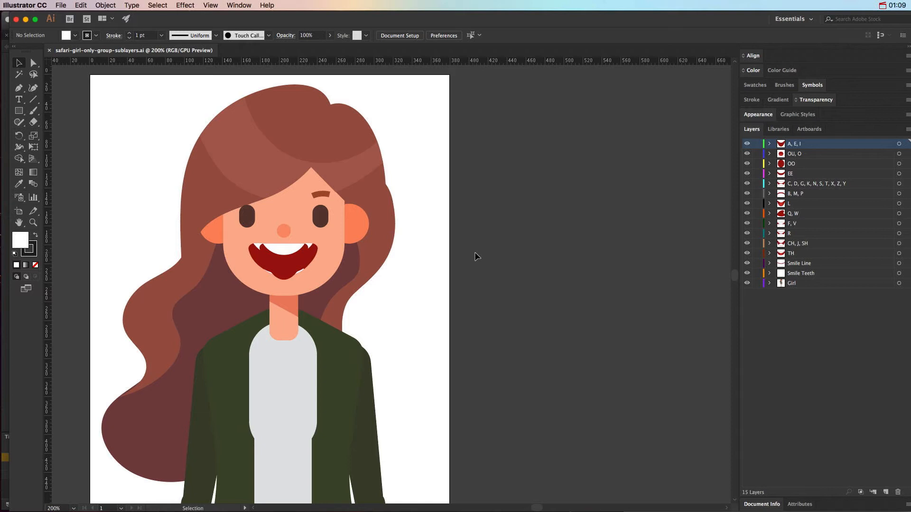
{"action": "mouse_move", "coordinate": [475, 259]}
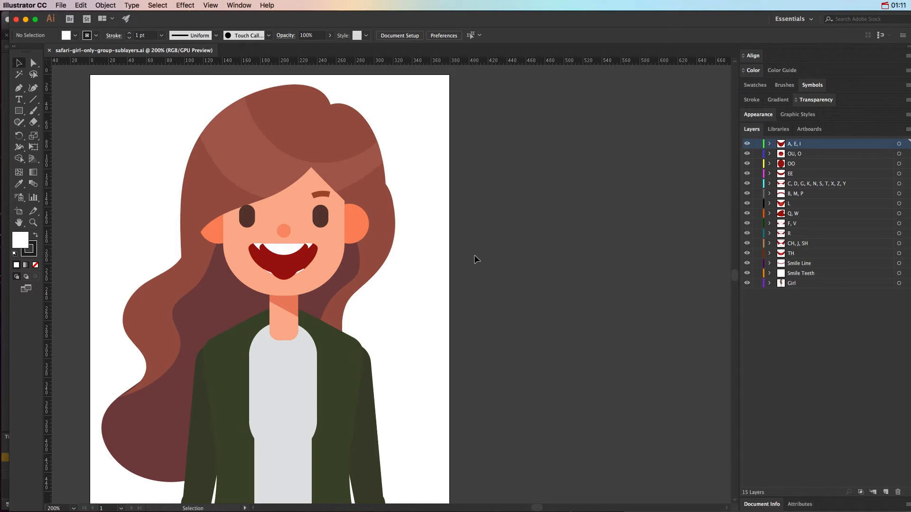
{"action": "mouse_move", "coordinate": [488, 256]}
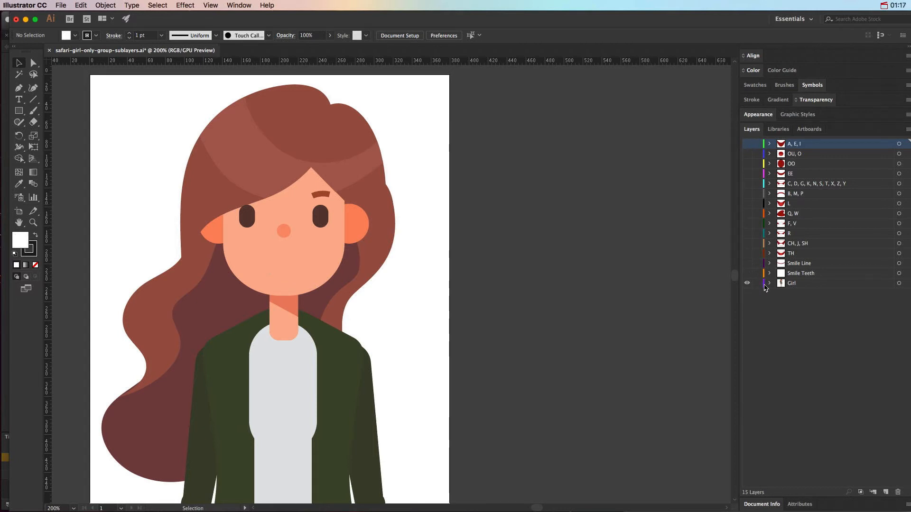
Select the Girl body layer in the Layers panel.
{"action": "left_click", "coordinate": [809, 283]}
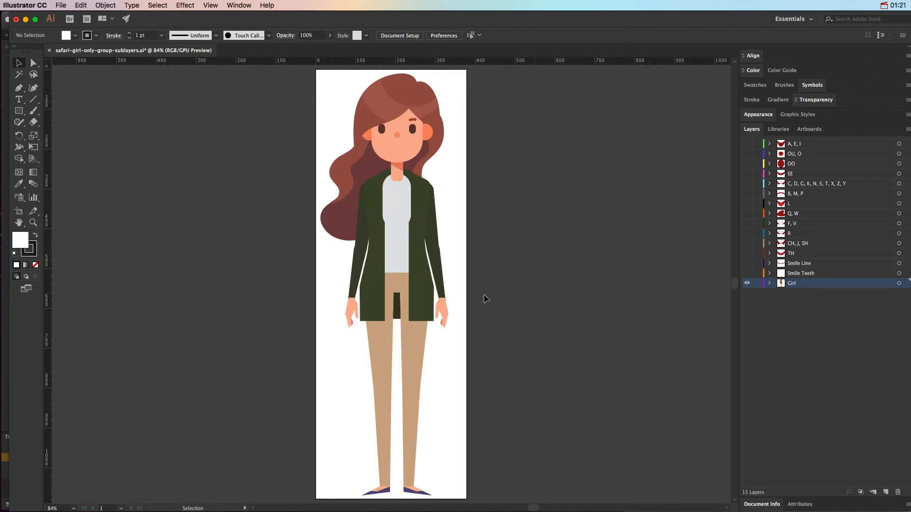
{"action": "mouse_move", "coordinate": [512, 289]}
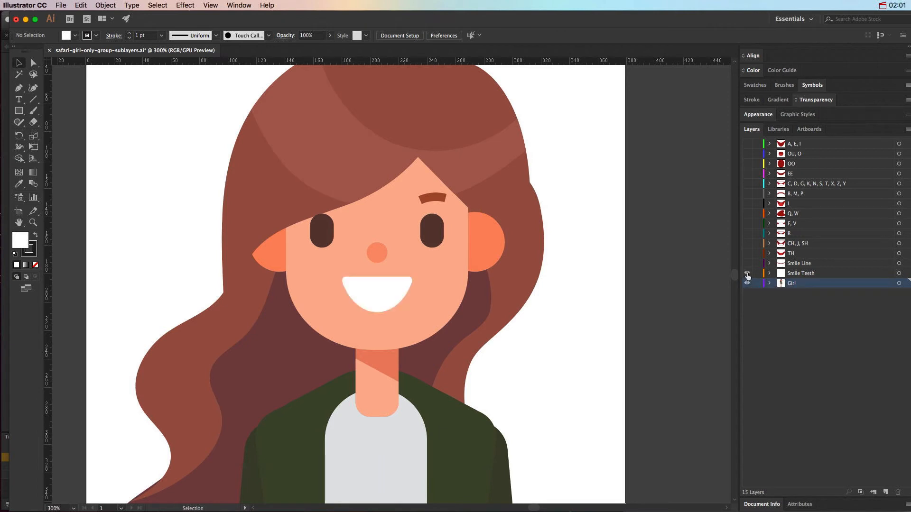
Preview the Smile Line, then TH mouth layers, hiding each afterward.
{"action": "left_click", "coordinate": [747, 274]}
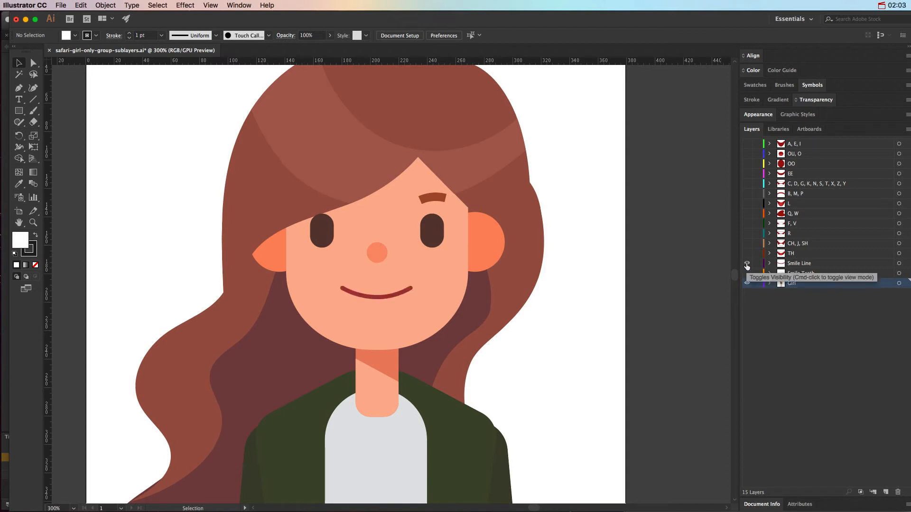
{"action": "mouse_move", "coordinate": [747, 266]}
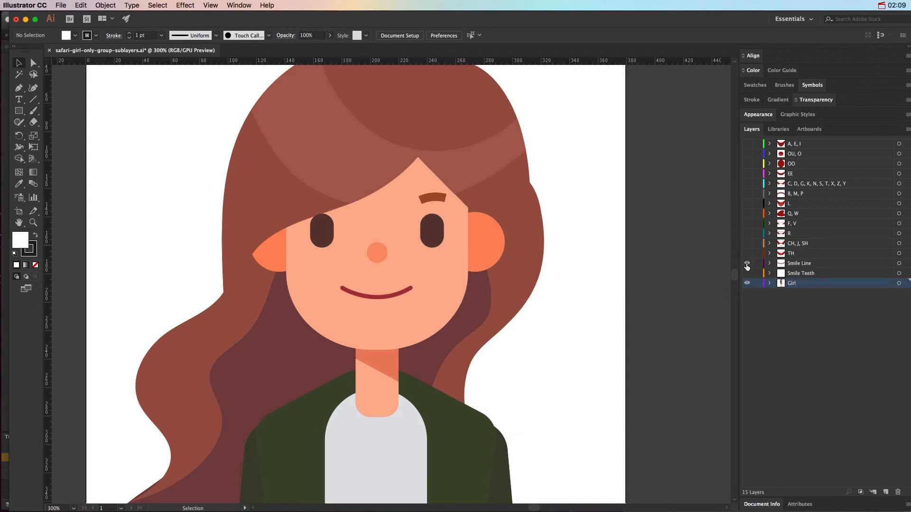
{"action": "left_click", "coordinate": [747, 264]}
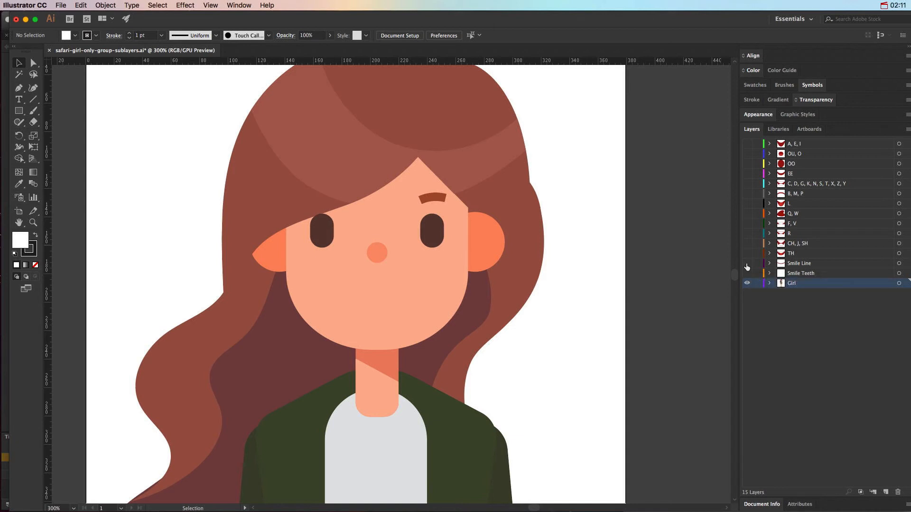
{"action": "left_click", "coordinate": [746, 252]}
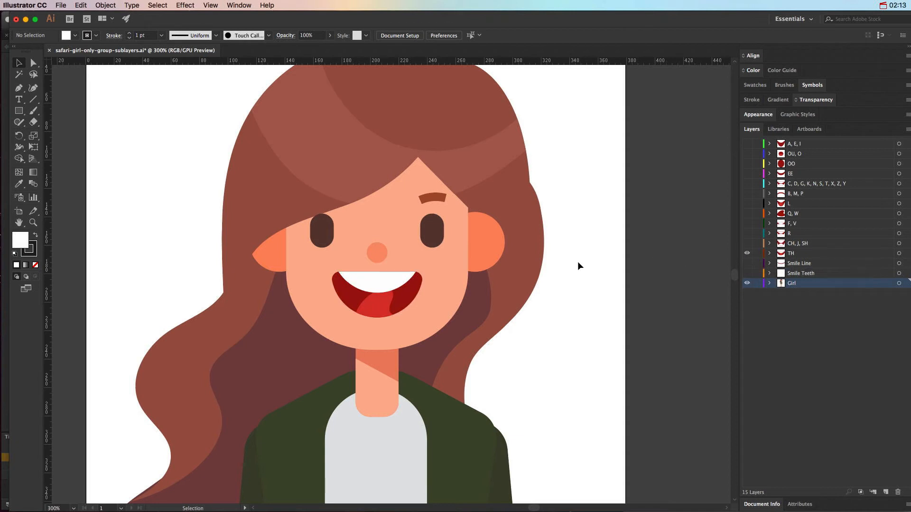
{"action": "mouse_move", "coordinate": [677, 329]}
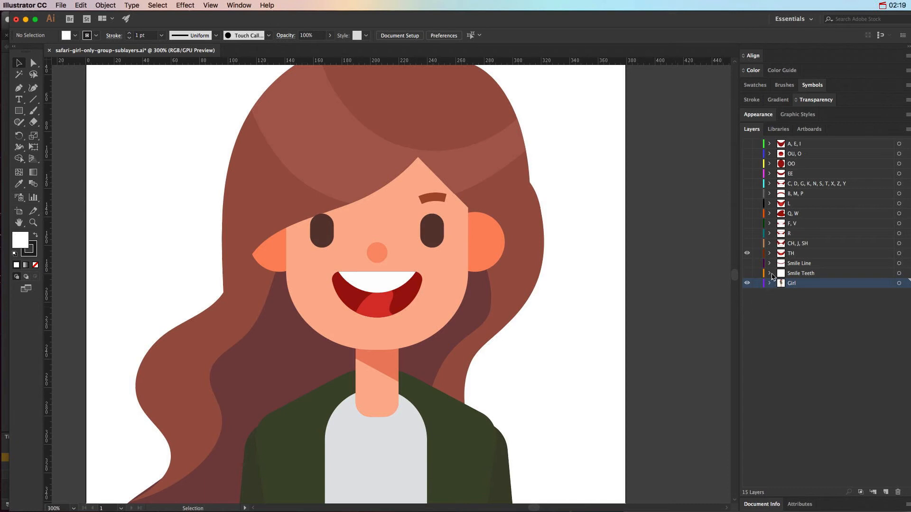
{"action": "mouse_move", "coordinate": [747, 254]}
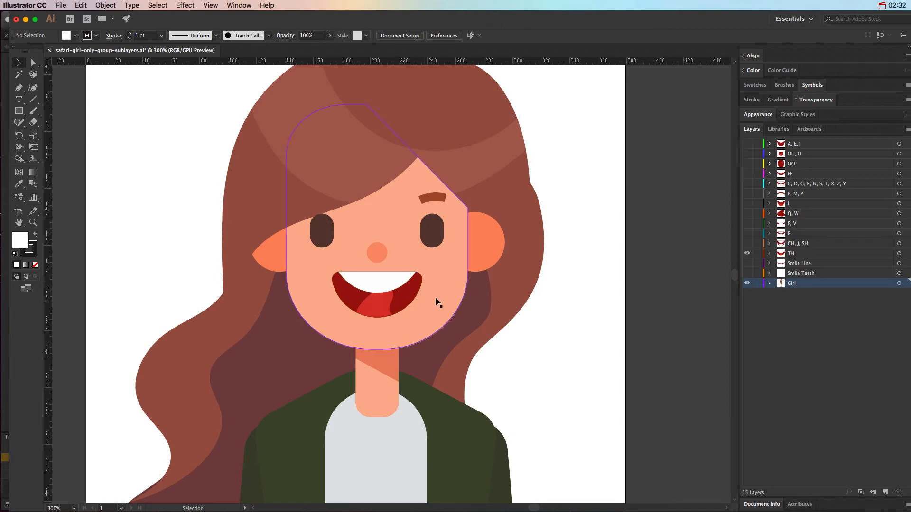
{"action": "left_click", "coordinate": [747, 253]}
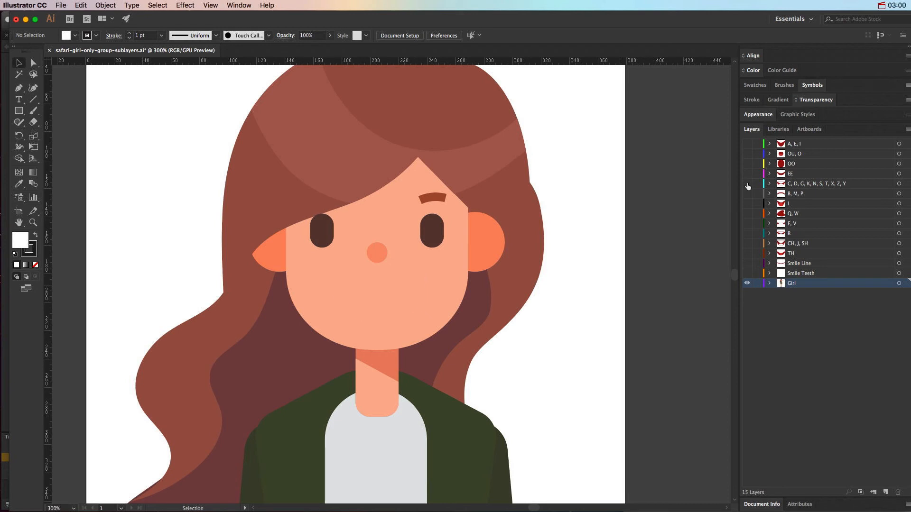
{"action": "left_click", "coordinate": [747, 184]}
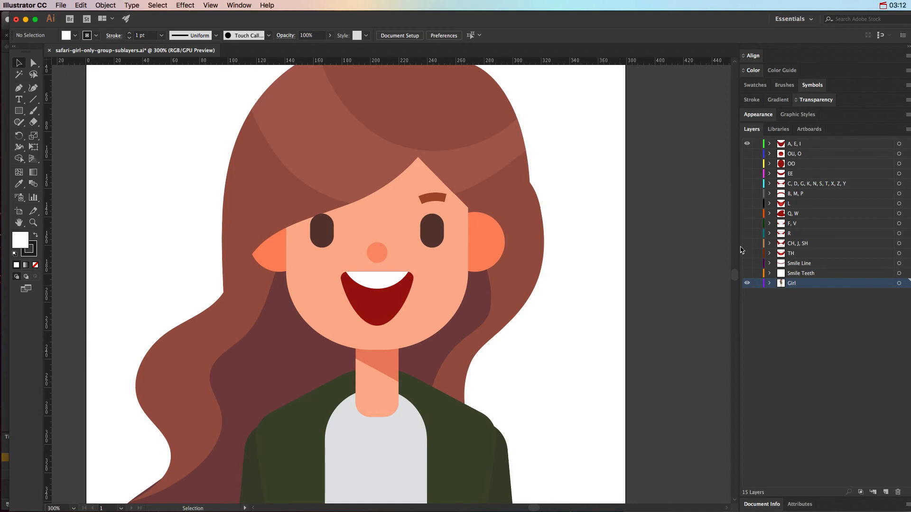
{"action": "mouse_move", "coordinate": [735, 261]}
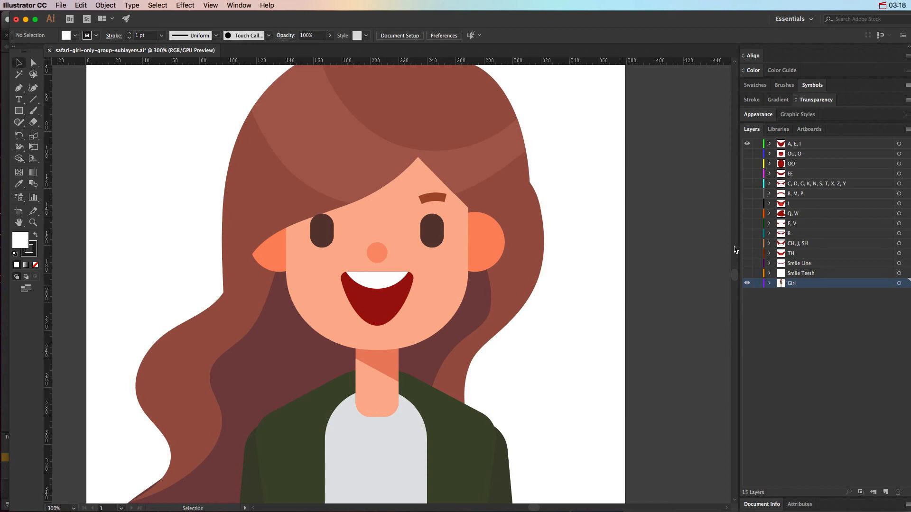
{"action": "left_click", "coordinate": [805, 144]}
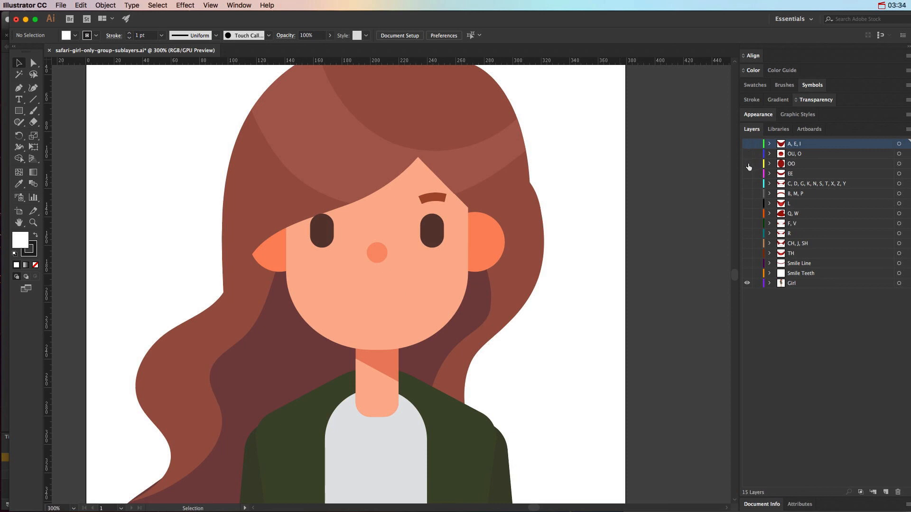
Option-click the A, E, I eye icon to show all layers at once.
{"action": "left_click", "coordinate": [746, 143]}
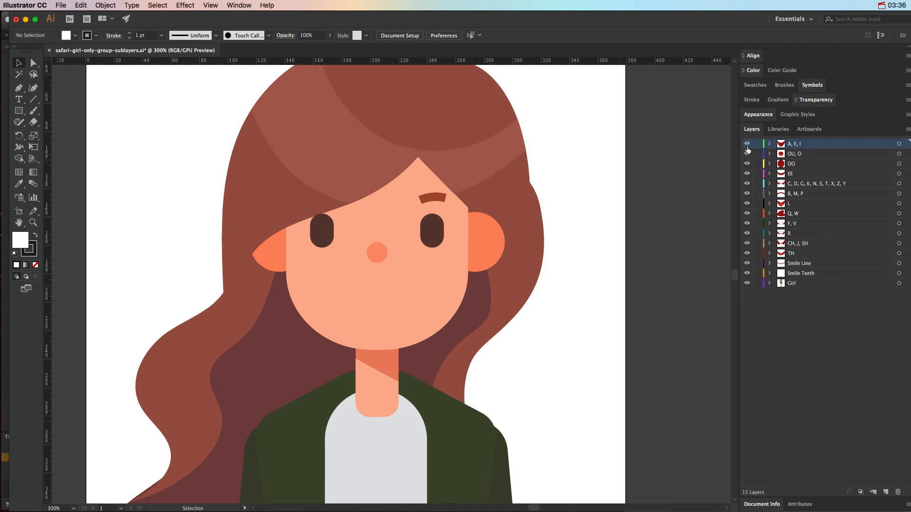
{"action": "left_click", "coordinate": [746, 153]}
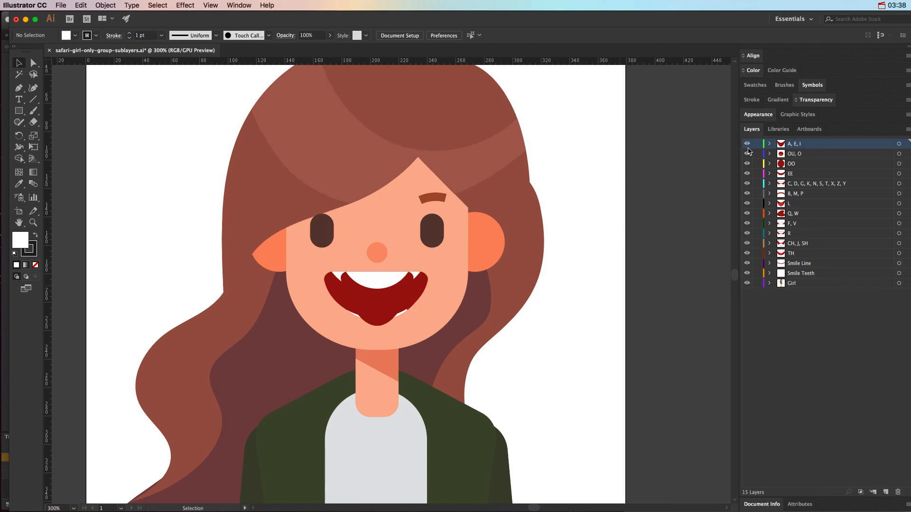
{"action": "mouse_move", "coordinate": [590, 342]}
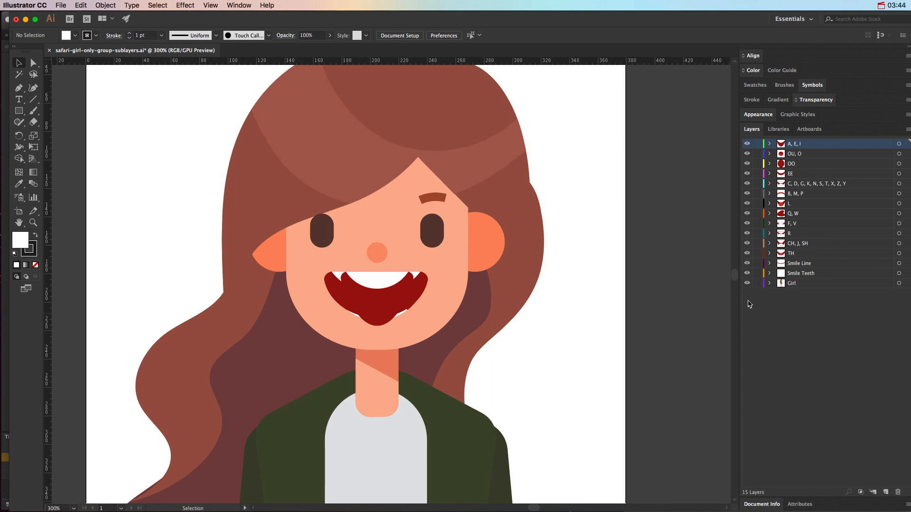
{"action": "mouse_move", "coordinate": [51, 19]}
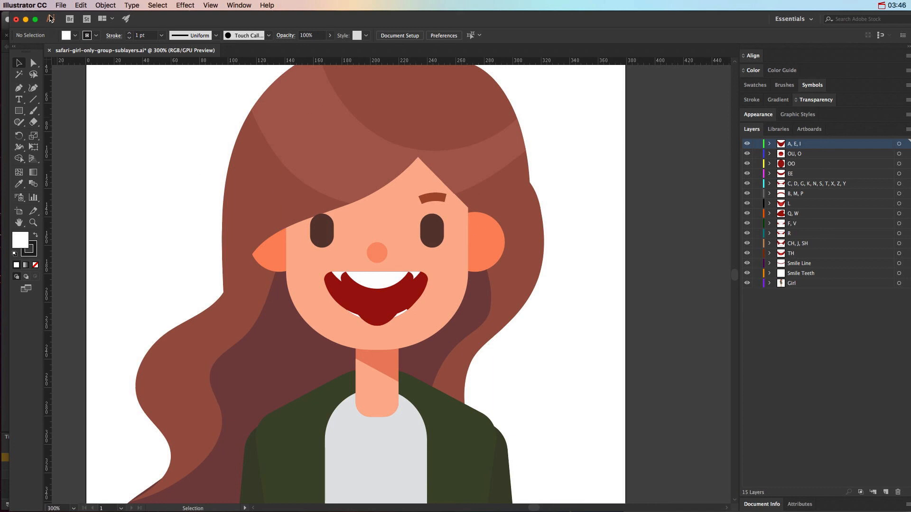